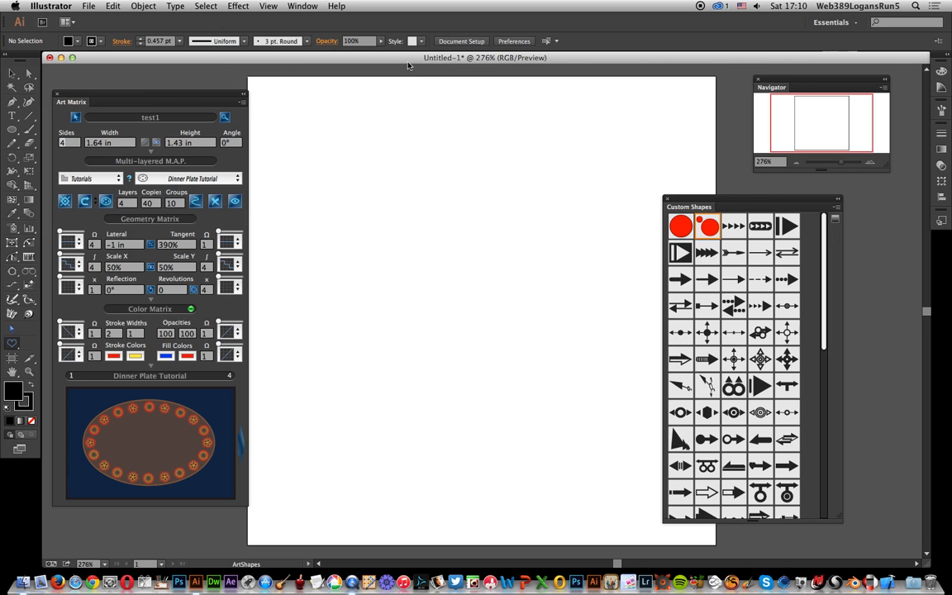
pyautogui.moveTo(446, 11)
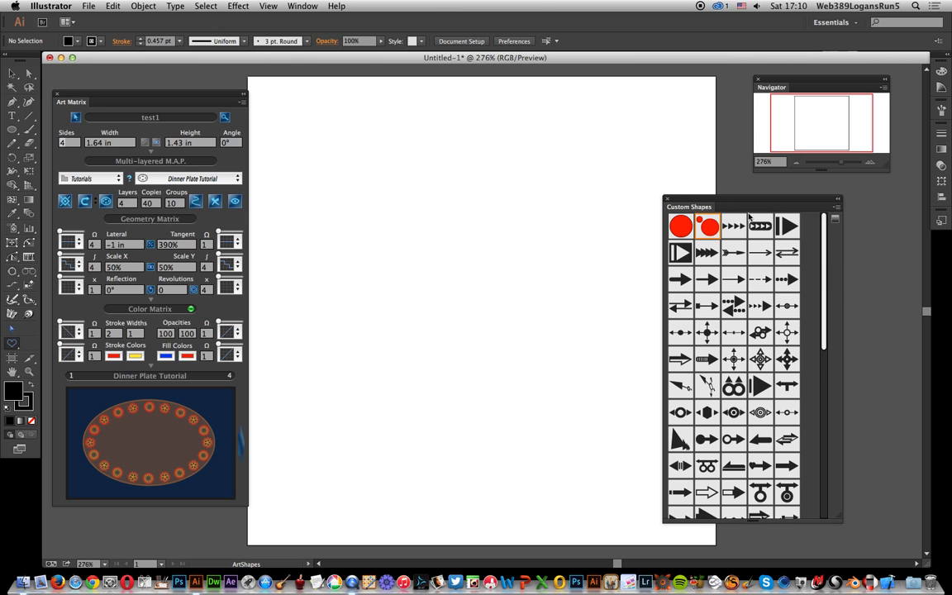
# Step: Nudge the Custom Shapes panel aside and back, then review its options menu without choosing anything
pyautogui.moveTo(688, 207); pyautogui.dragTo(739, 191)
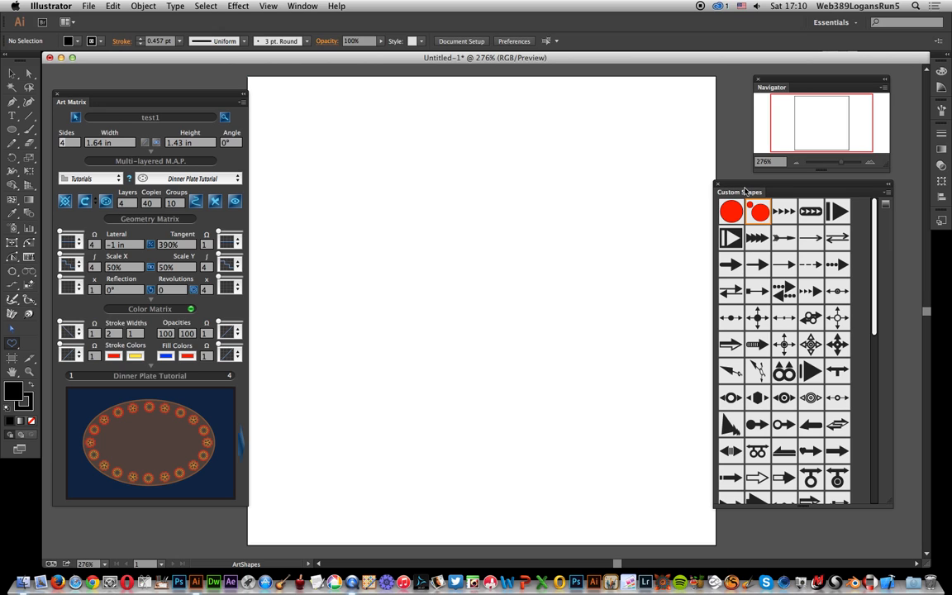
pyautogui.moveTo(758, 202)
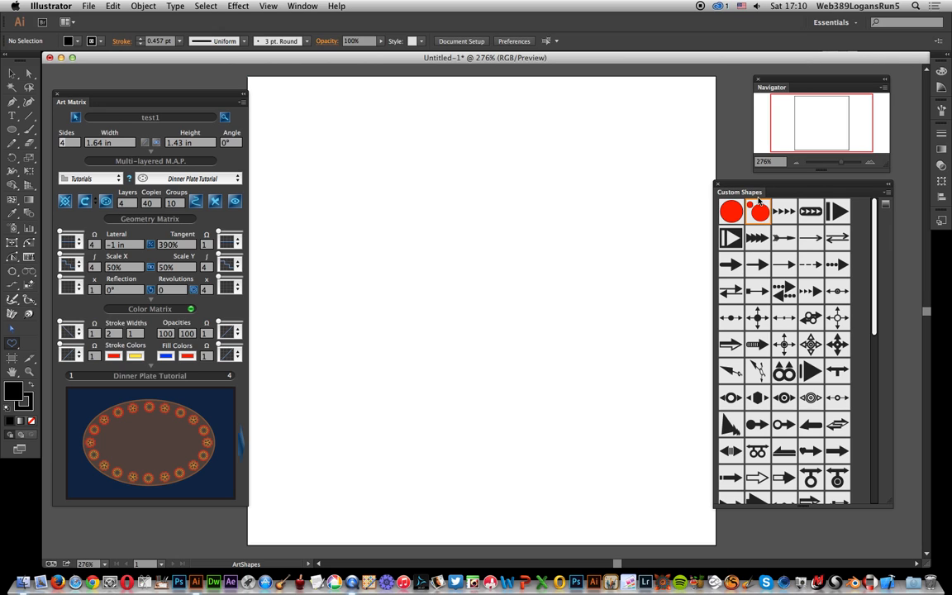
pyautogui.moveTo(741, 192); pyautogui.dragTo(696, 194)
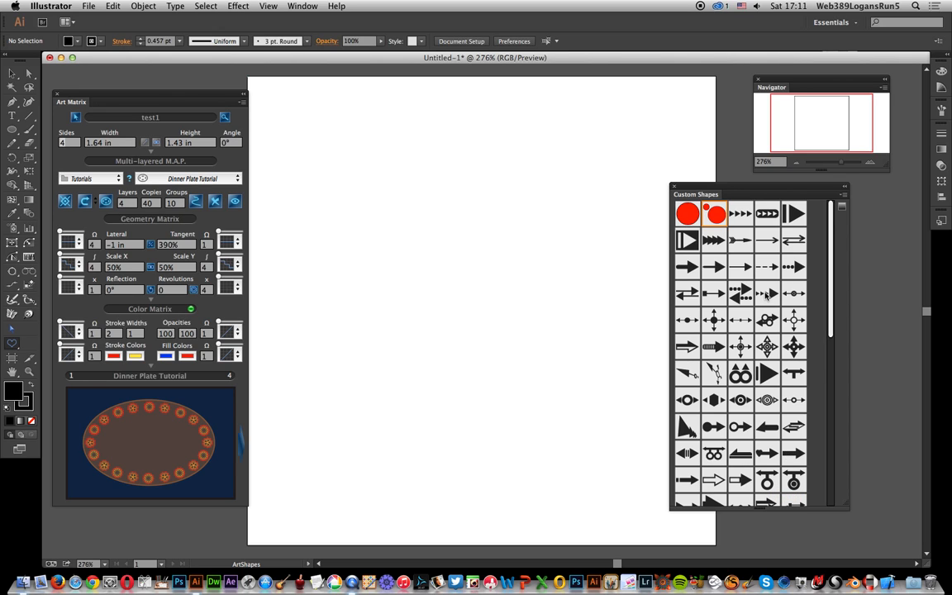
pyautogui.click(843, 195)
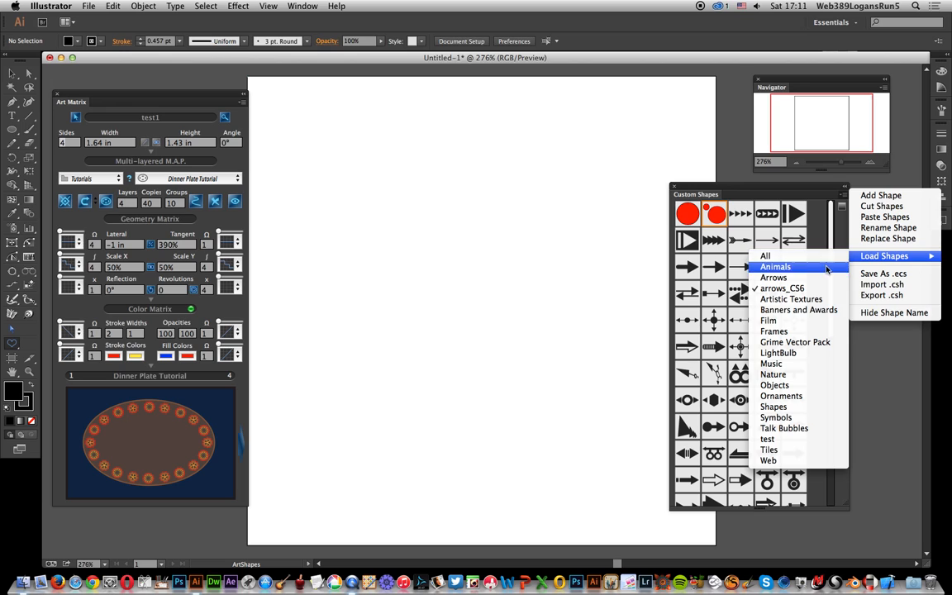
pyautogui.moveTo(790, 273)
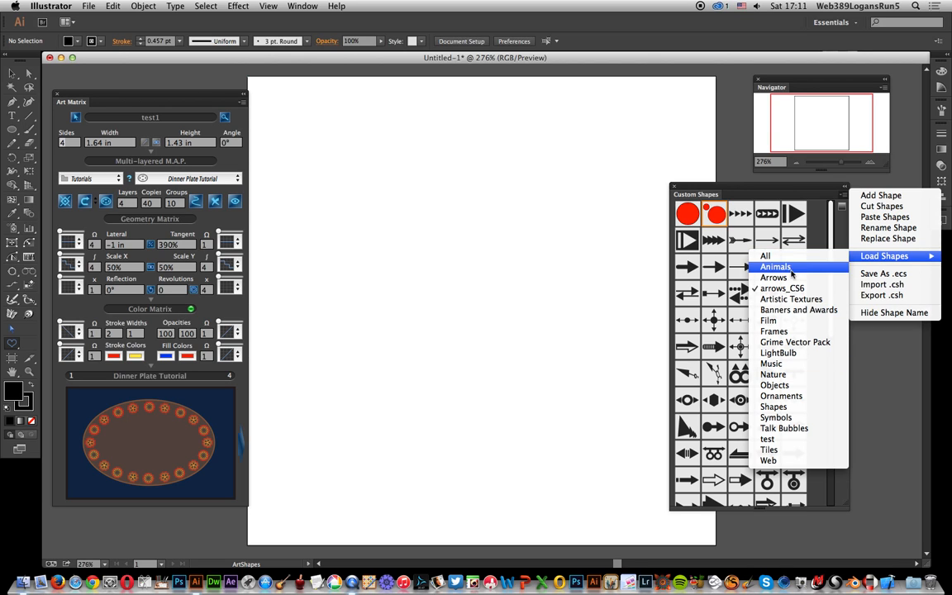
pyautogui.moveTo(775, 417)
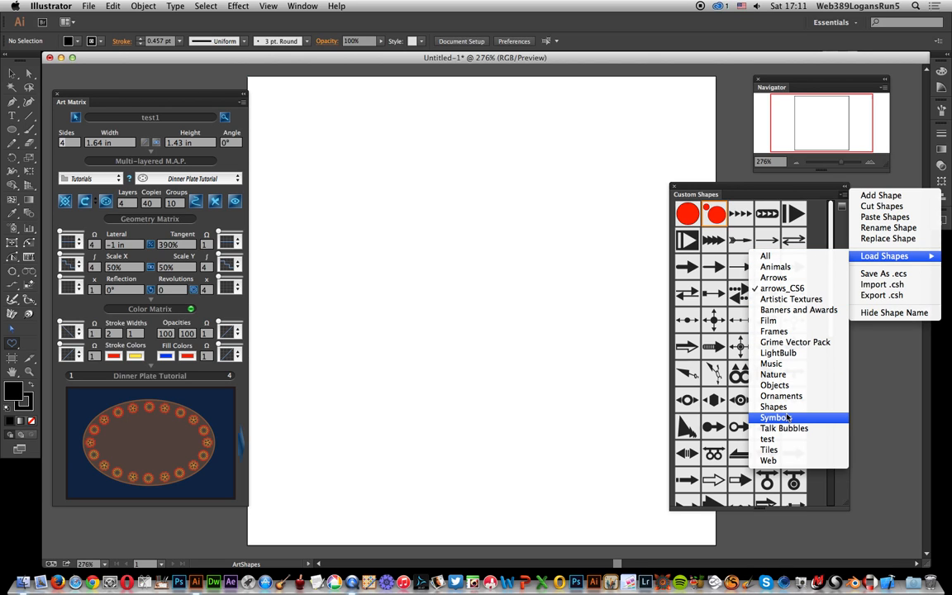
pyautogui.moveTo(783, 428)
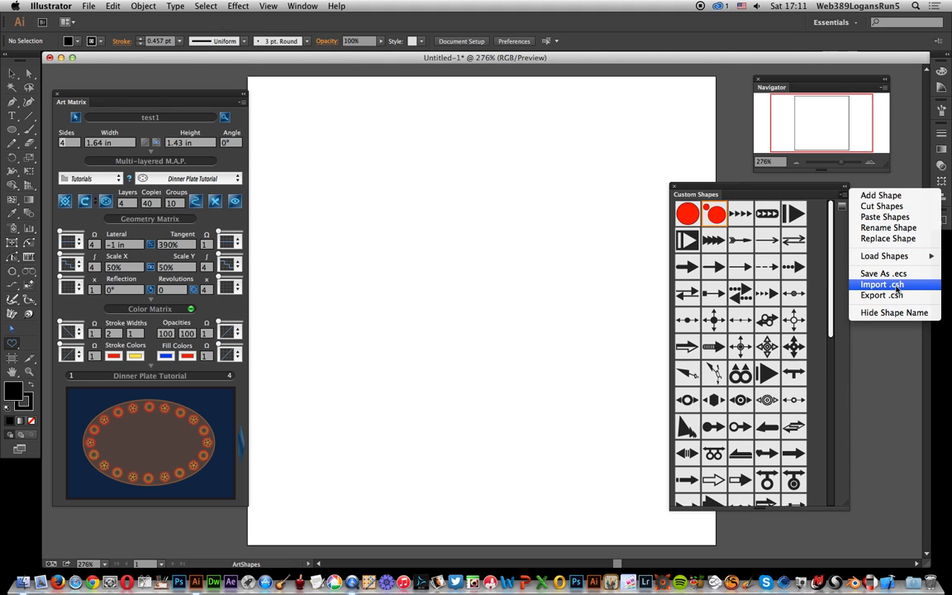
pyautogui.moveTo(882, 274)
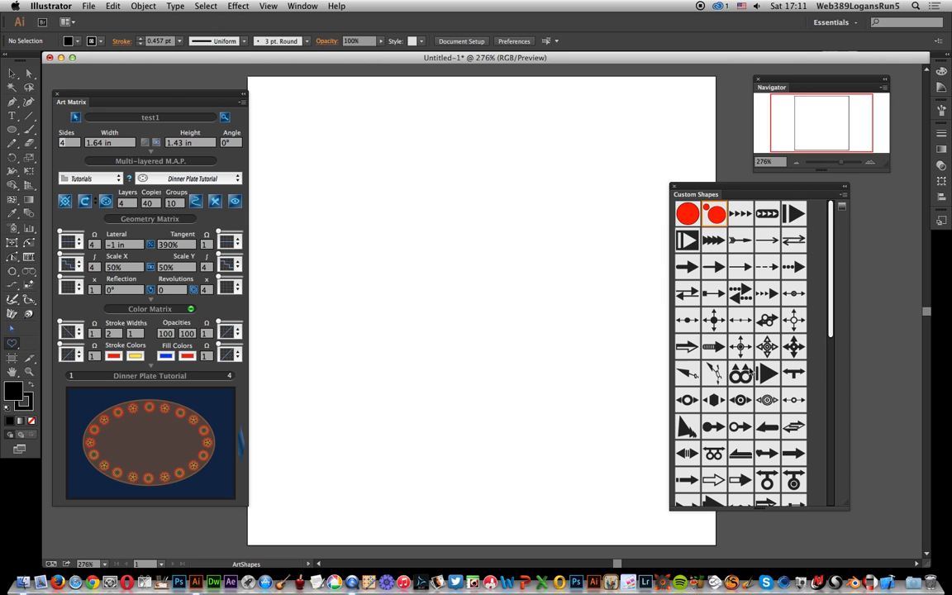
pyautogui.moveTo(841, 198)
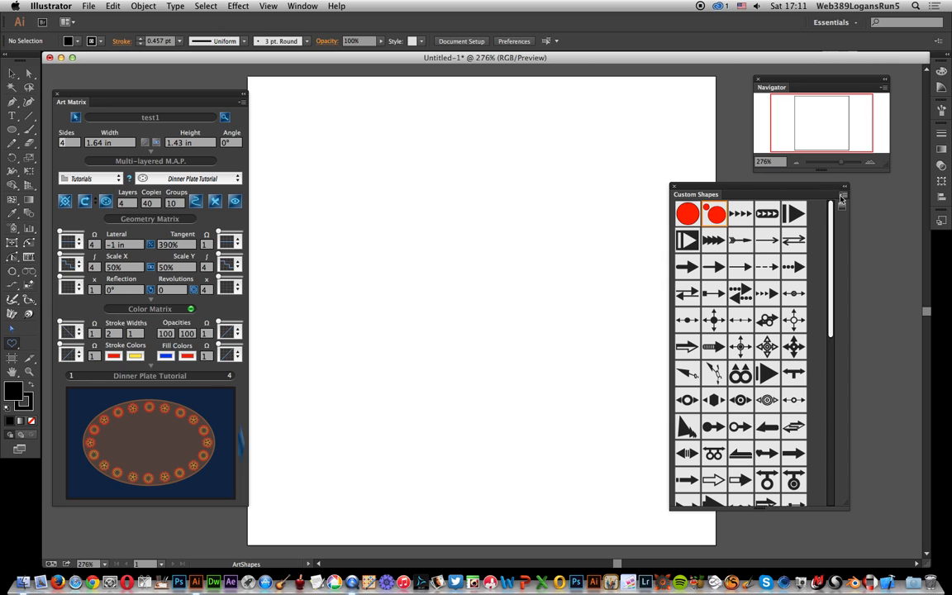
pyautogui.click(841, 197)
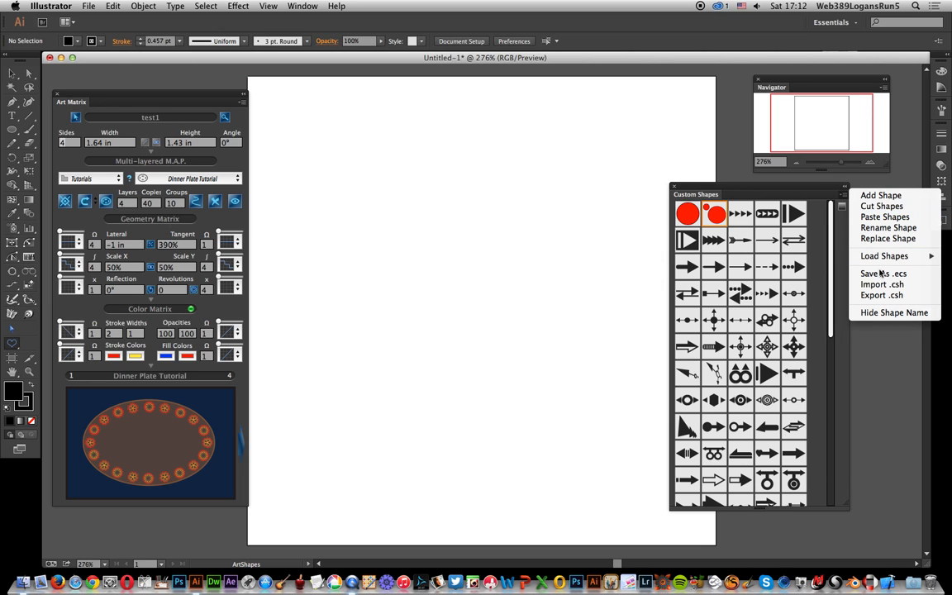
pyautogui.moveTo(731, 380)
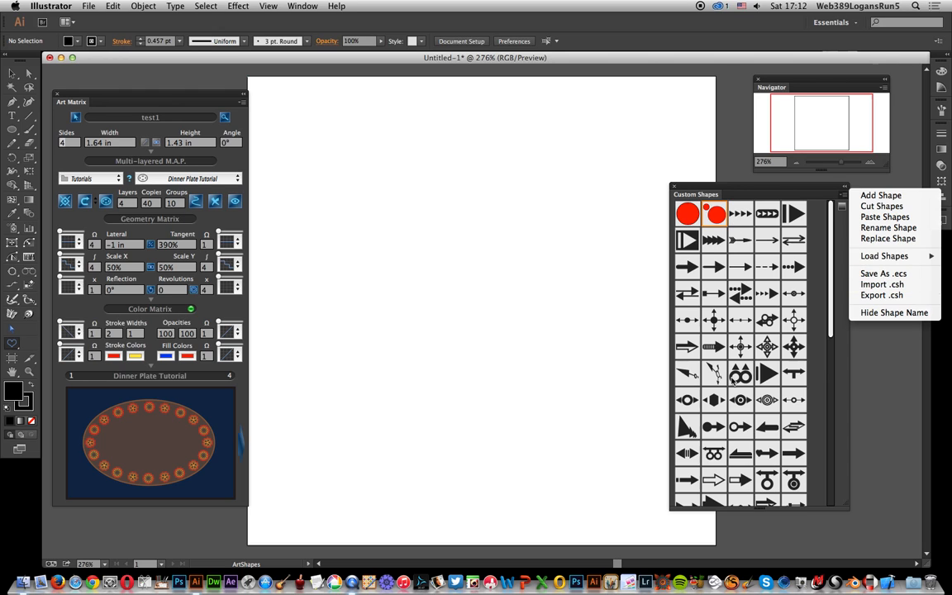
pyautogui.moveTo(883, 274)
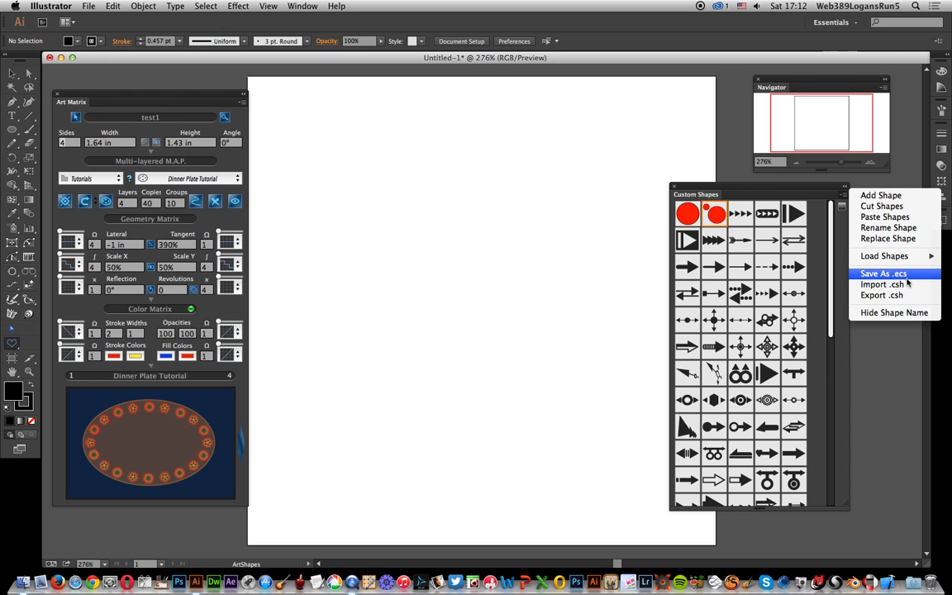
pyautogui.moveTo(881, 285)
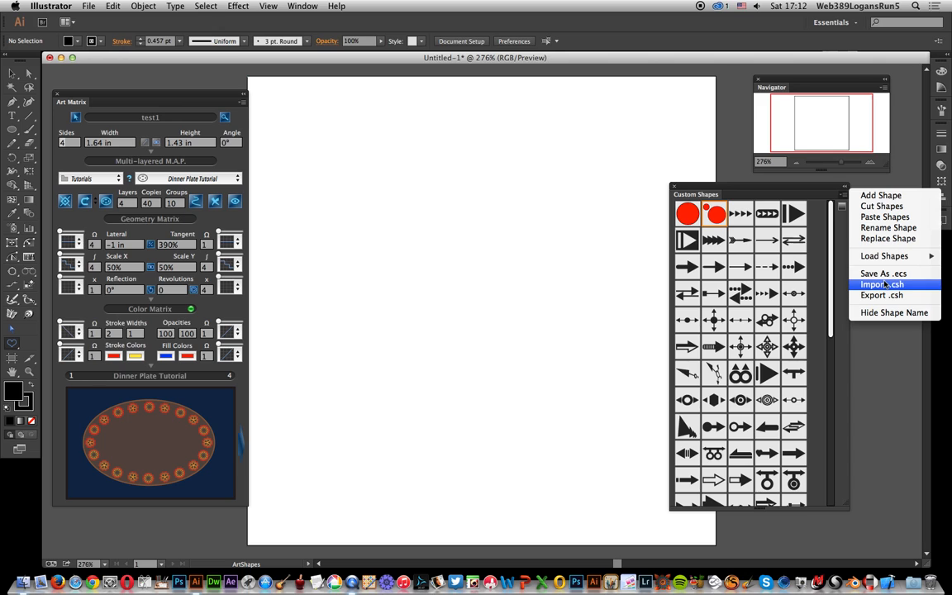
pyautogui.moveTo(882, 275)
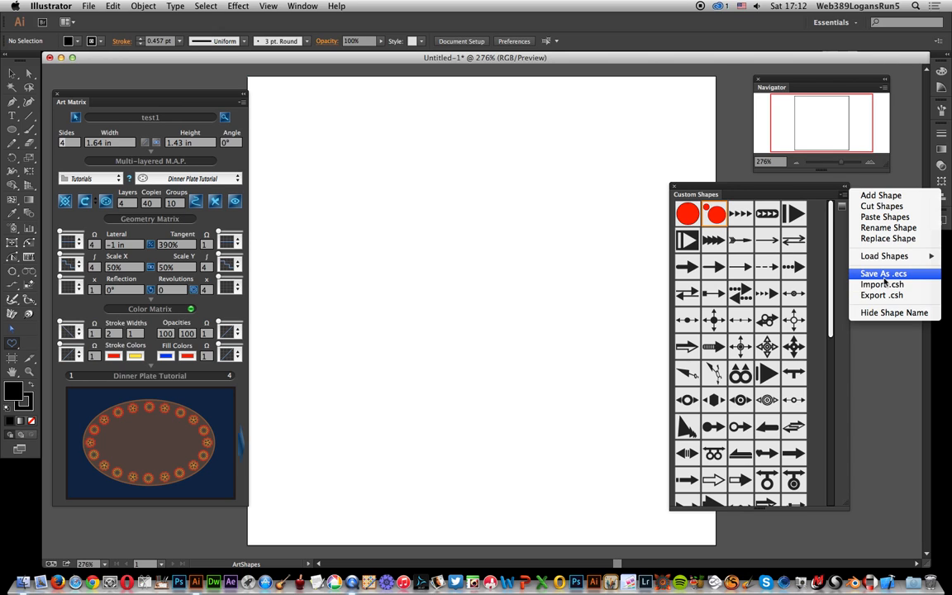
pyautogui.moveTo(883, 285)
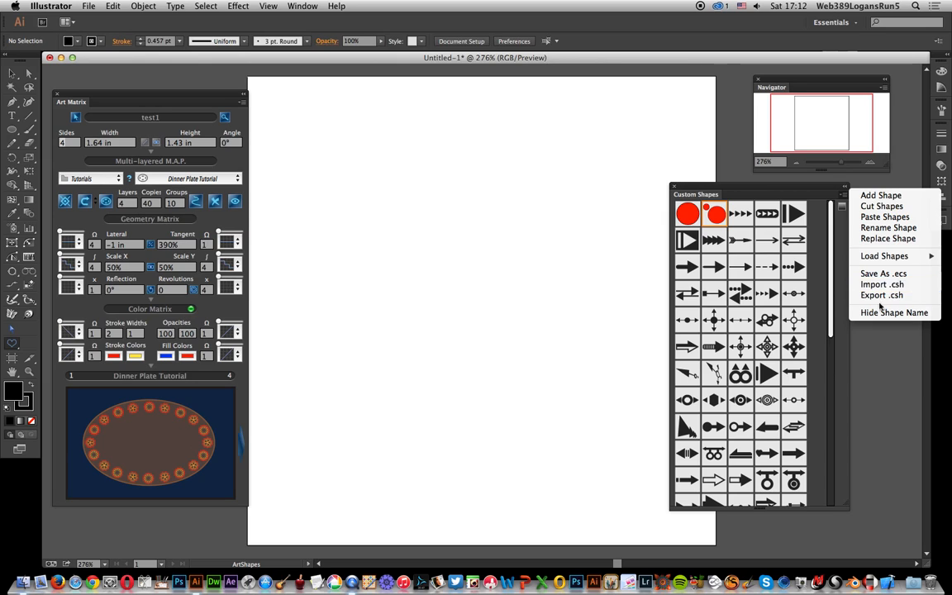
pyautogui.moveTo(883, 294)
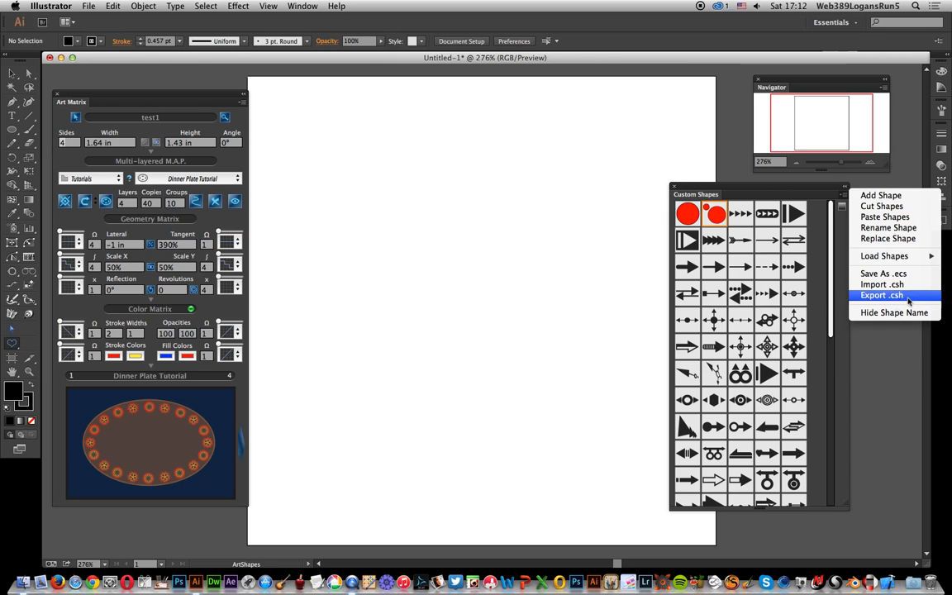
pyautogui.moveTo(440, 301)
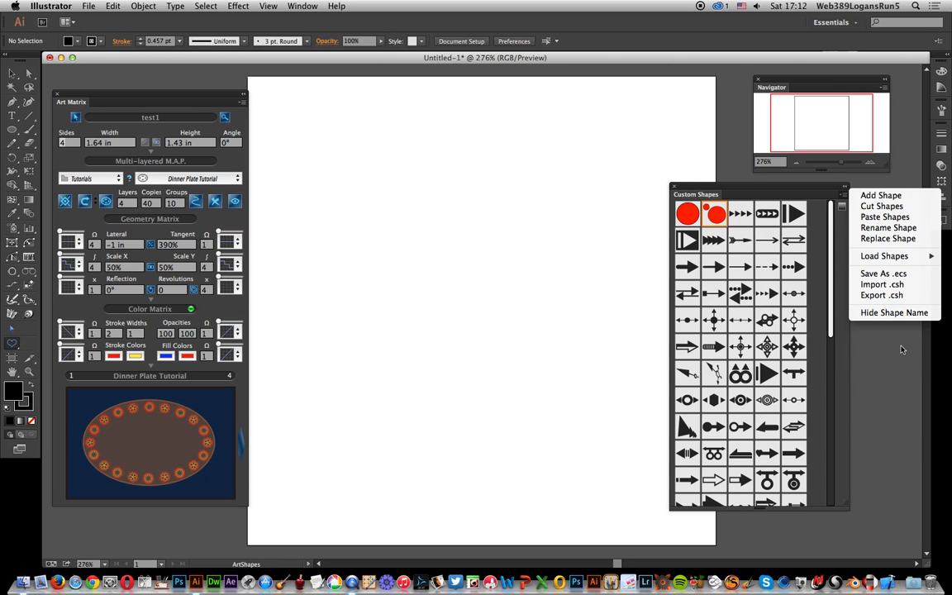
pyautogui.moveTo(892, 354)
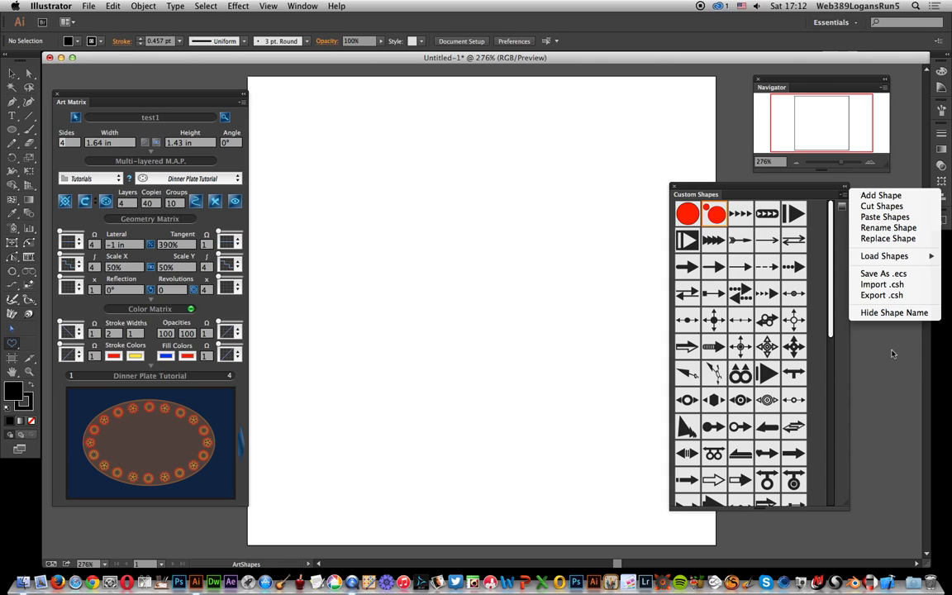
pyautogui.moveTo(638, 307)
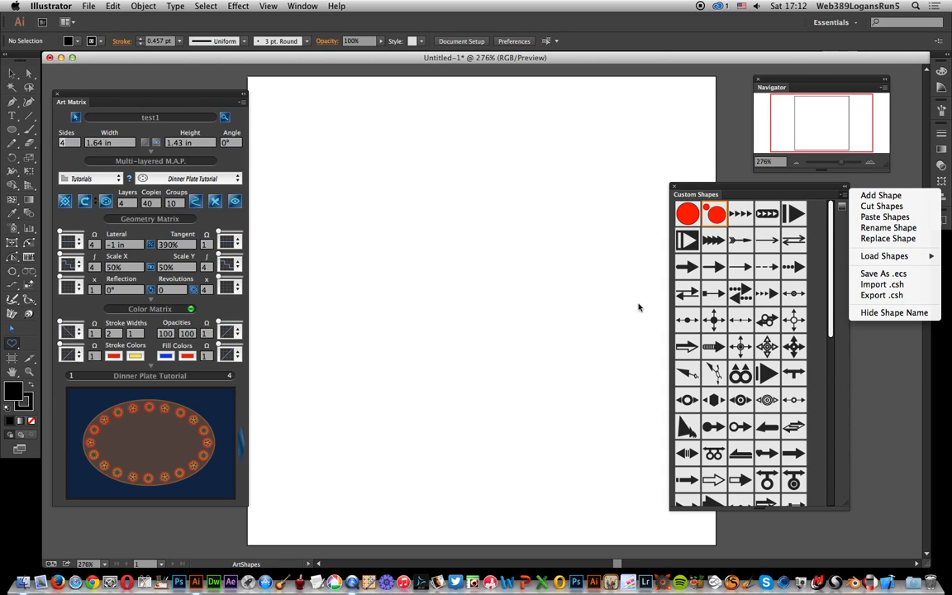
pyautogui.click(687, 212)
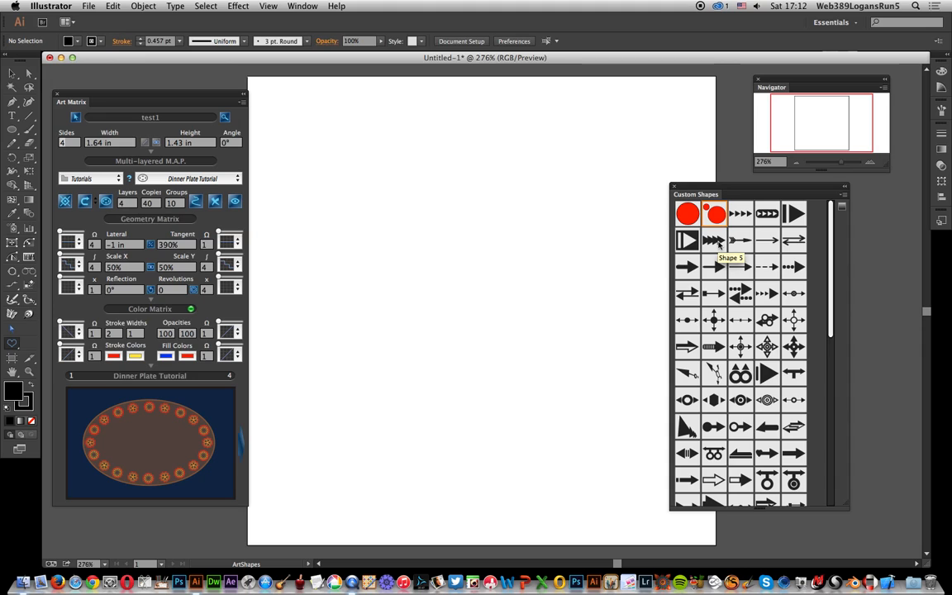
pyautogui.moveTo(724, 202)
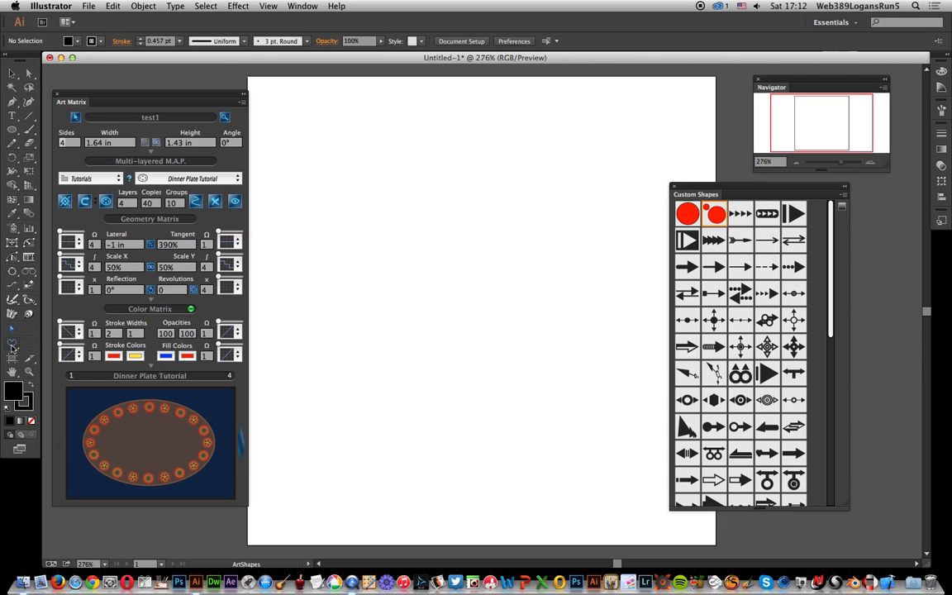
# Step: Reveal the shape tool flyout that lists the Custom tool
pyautogui.click(12, 345)
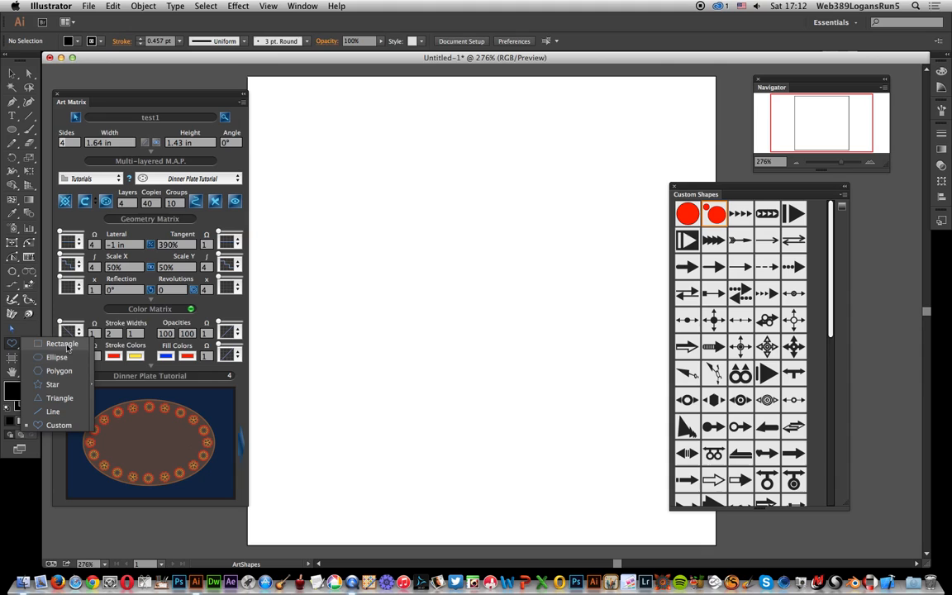
pyautogui.moveTo(59, 370)
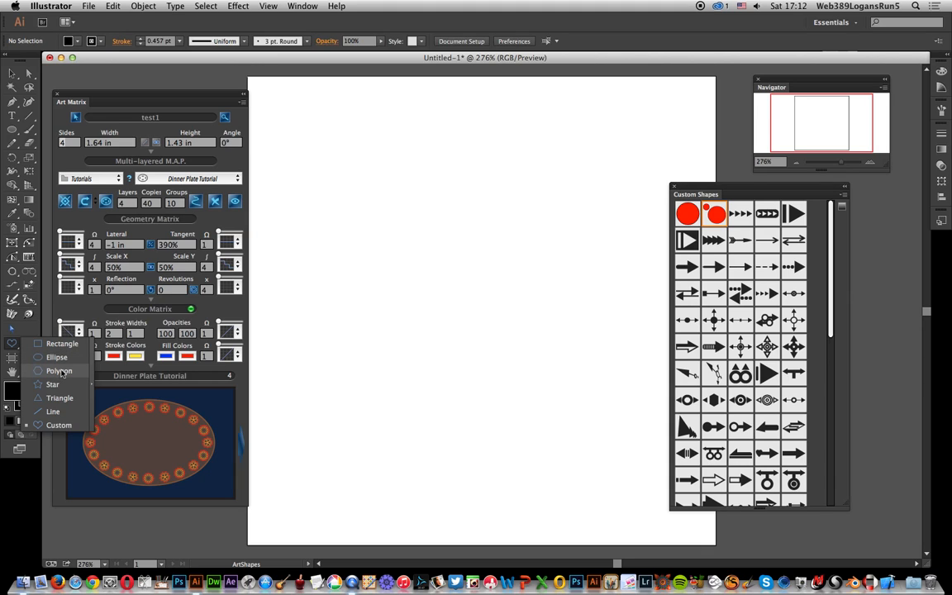
pyautogui.moveTo(59, 424)
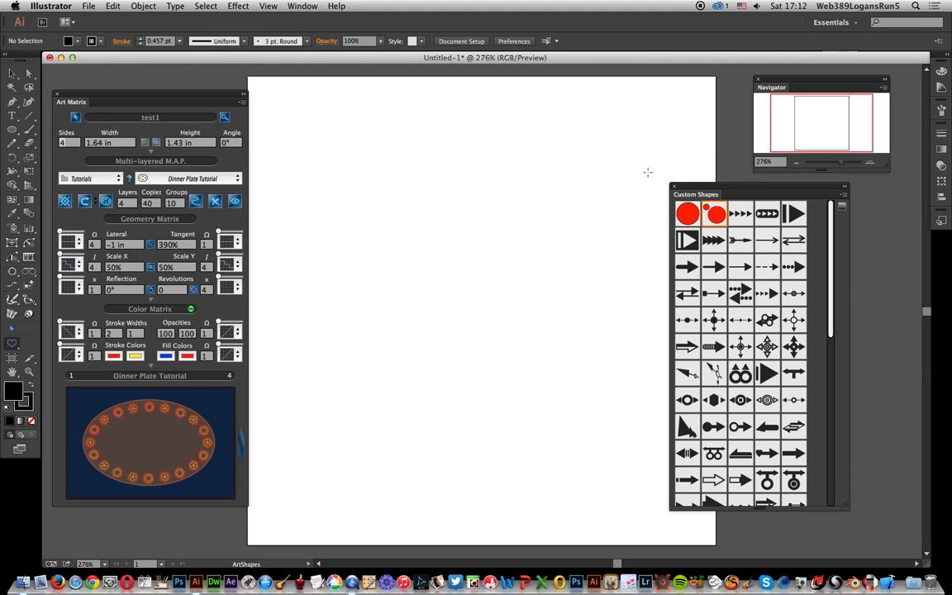
pyautogui.moveTo(337, 179)
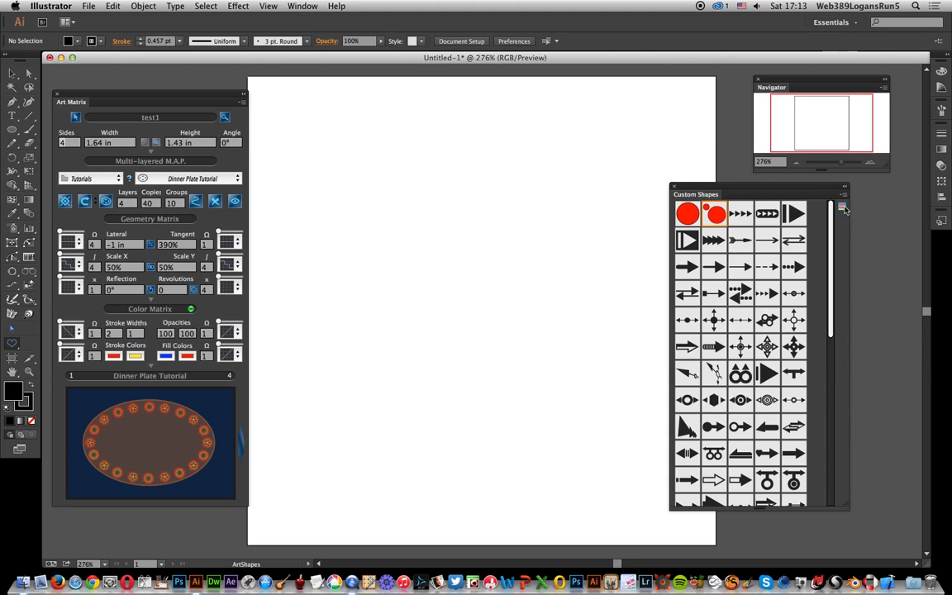
pyautogui.moveTo(843, 208)
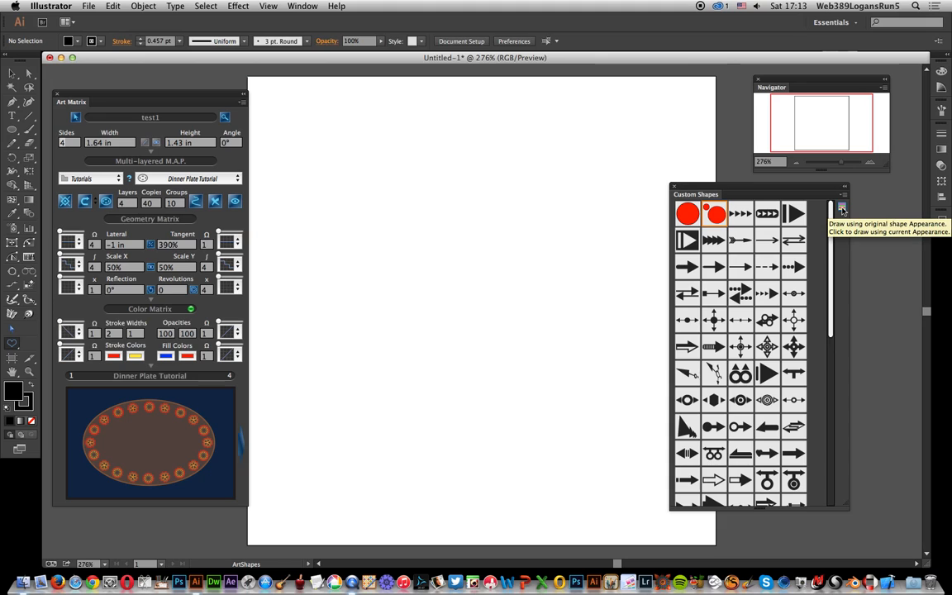
pyautogui.moveTo(747, 228)
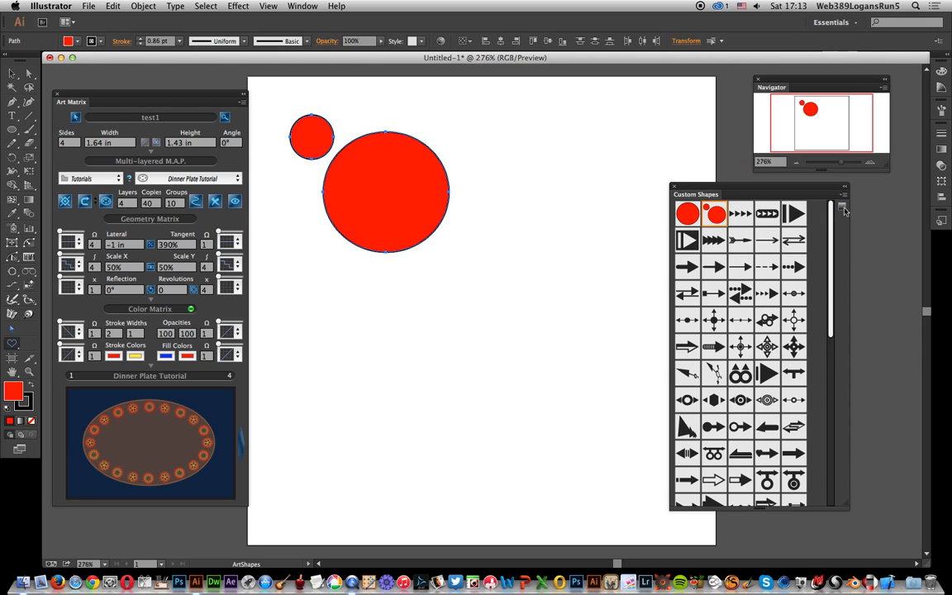
pyautogui.moveTo(78, 42)
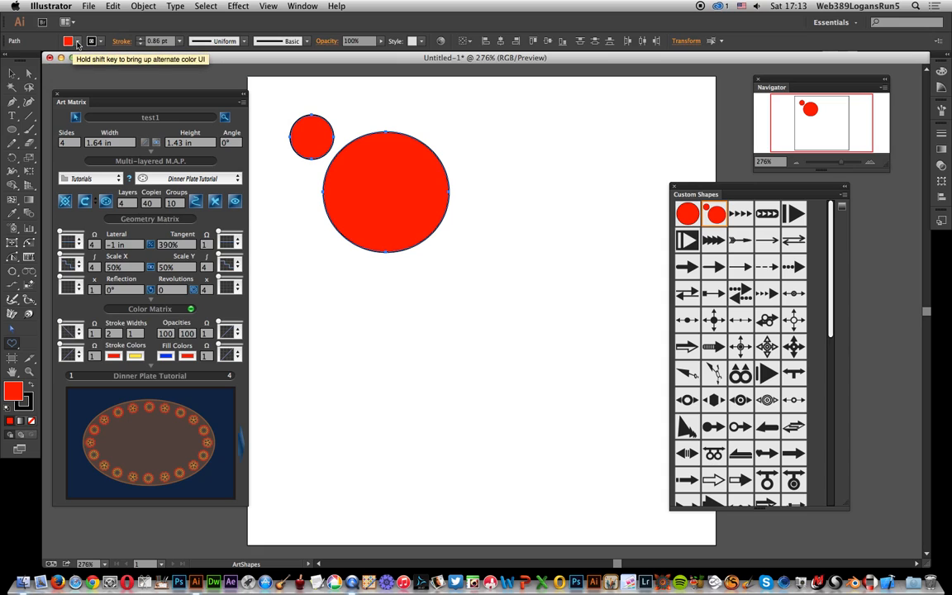
# Step: Use the menu bar to continue drawing black circles and the boxed play-arrow shape
pyautogui.click(70, 41)
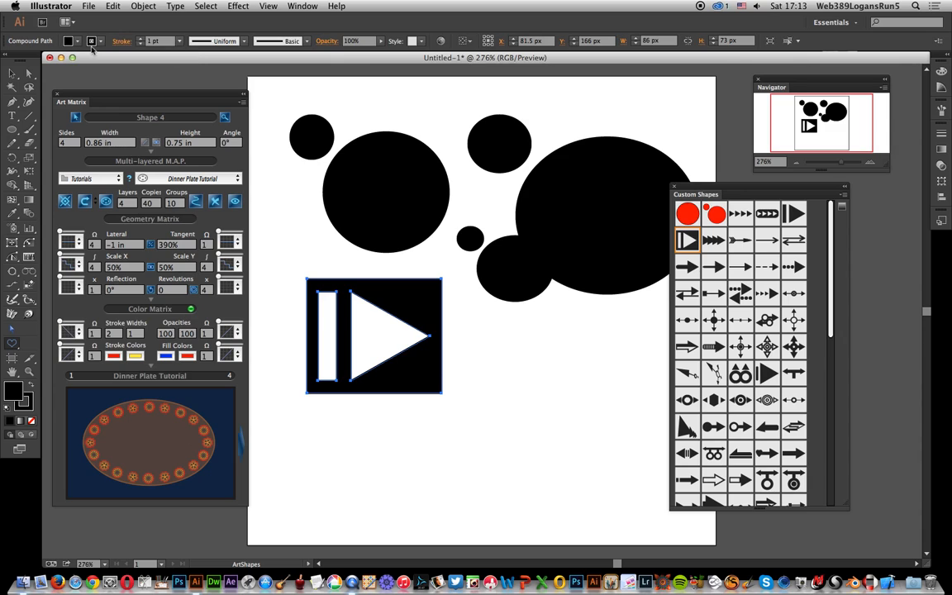
pyautogui.moveTo(165, 35)
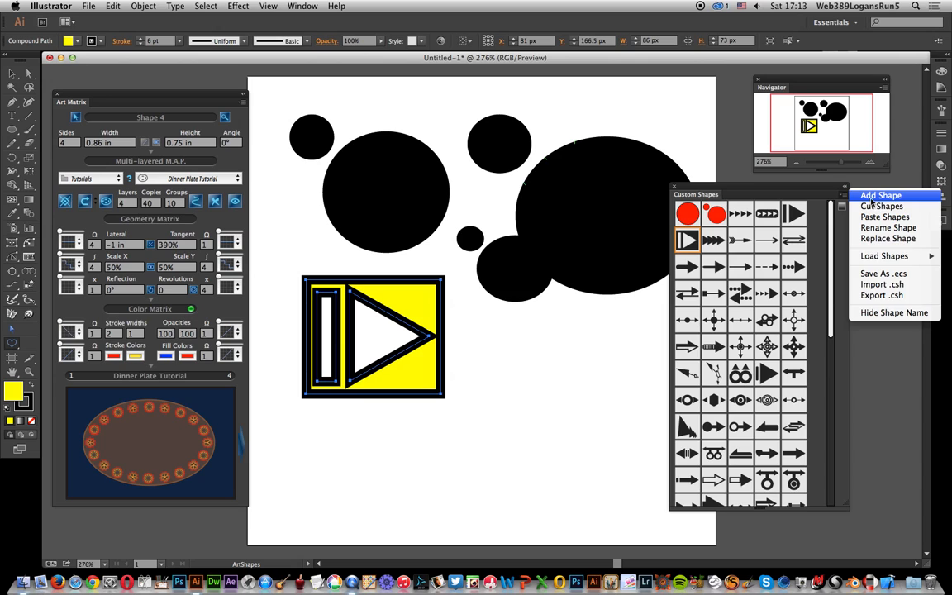
# Step: Save the yellow boxed arrow as custom shape 'test2' and select the ring-and-triangle shape to draw
pyautogui.click(880, 195)
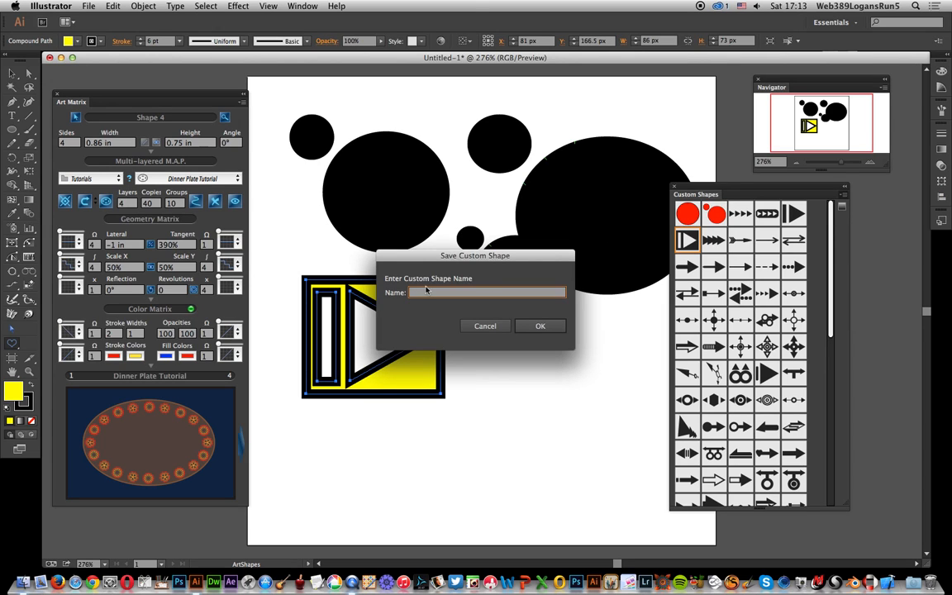
pyautogui.moveTo(511, 3)
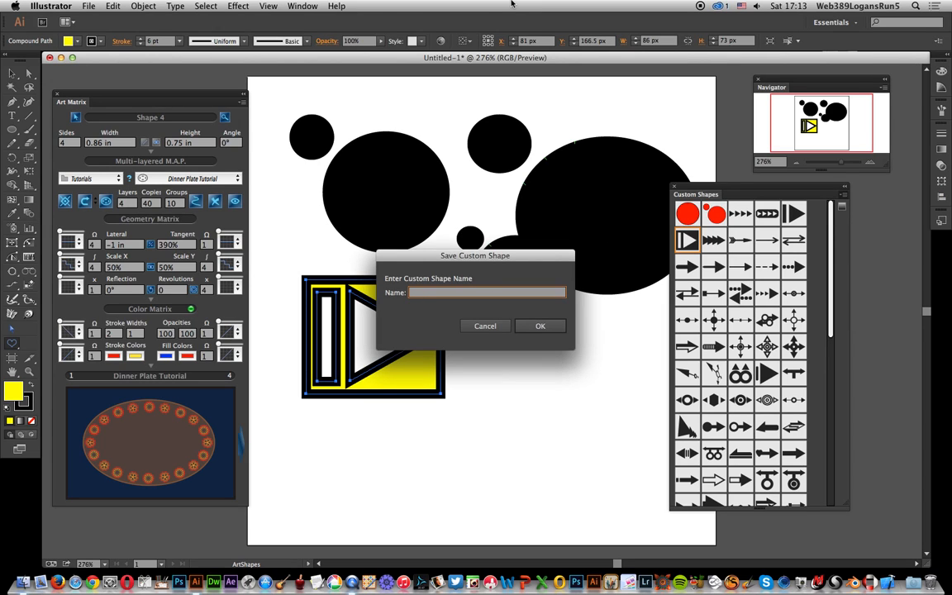
pyautogui.write('test2')
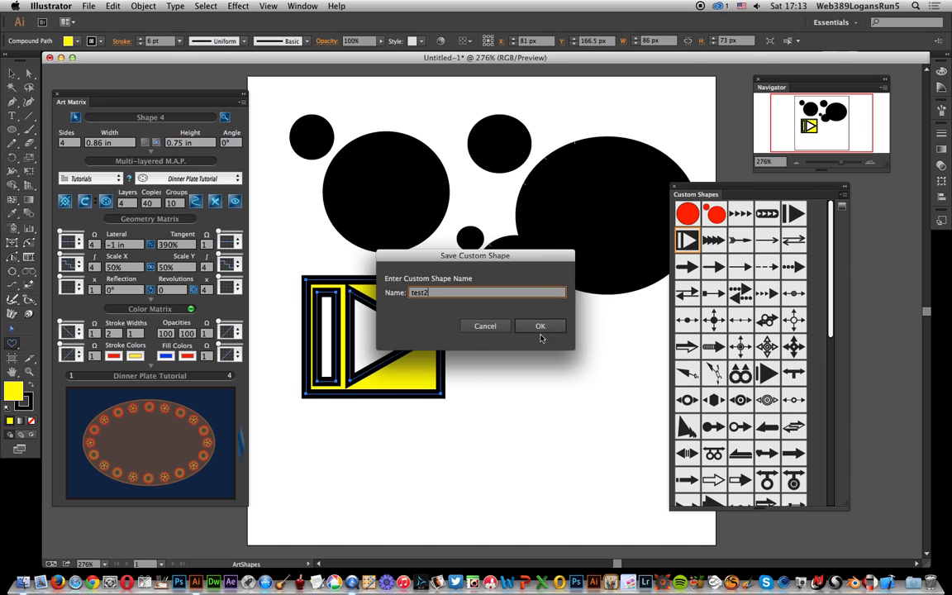
pyautogui.click(541, 324)
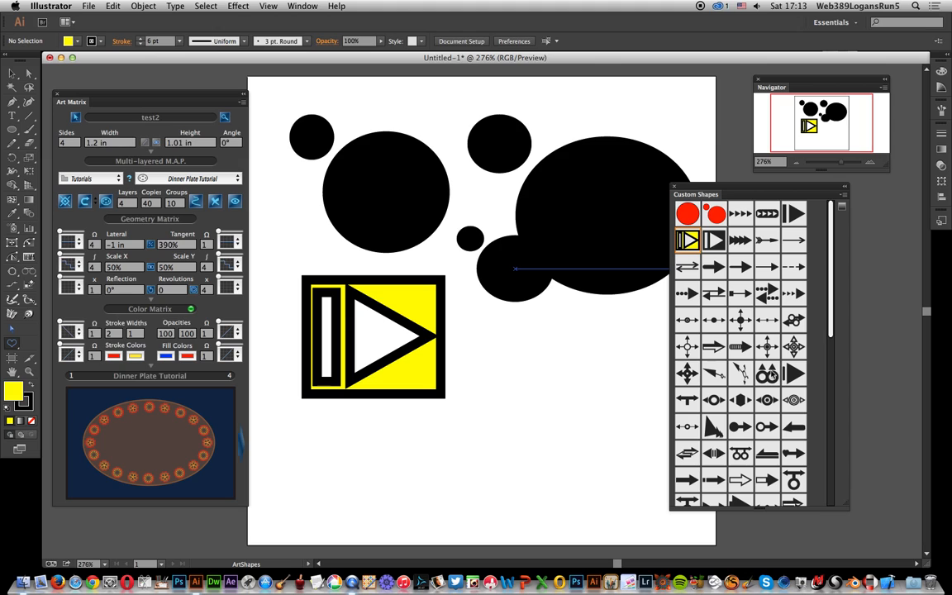
pyautogui.click(767, 374)
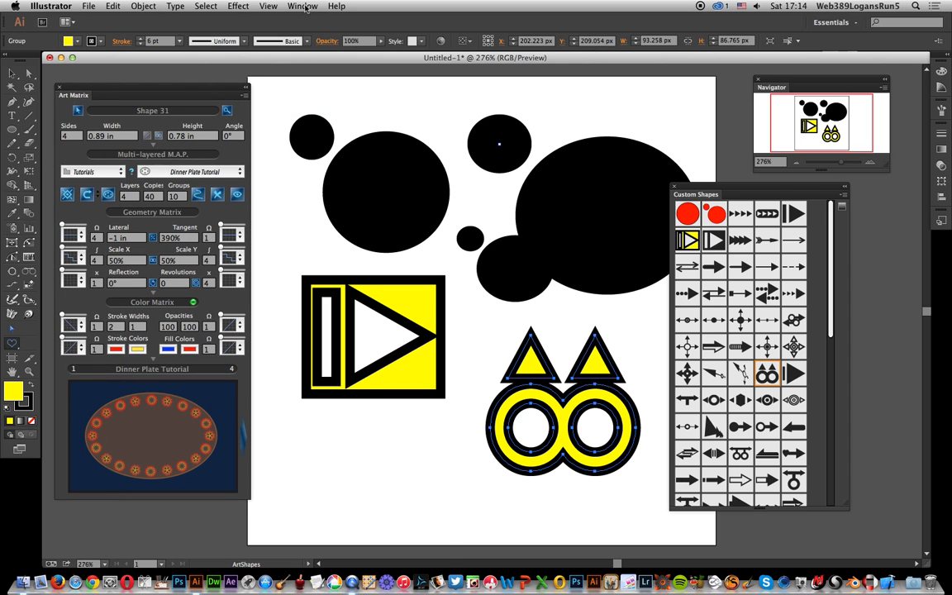
pyautogui.click(303, 6)
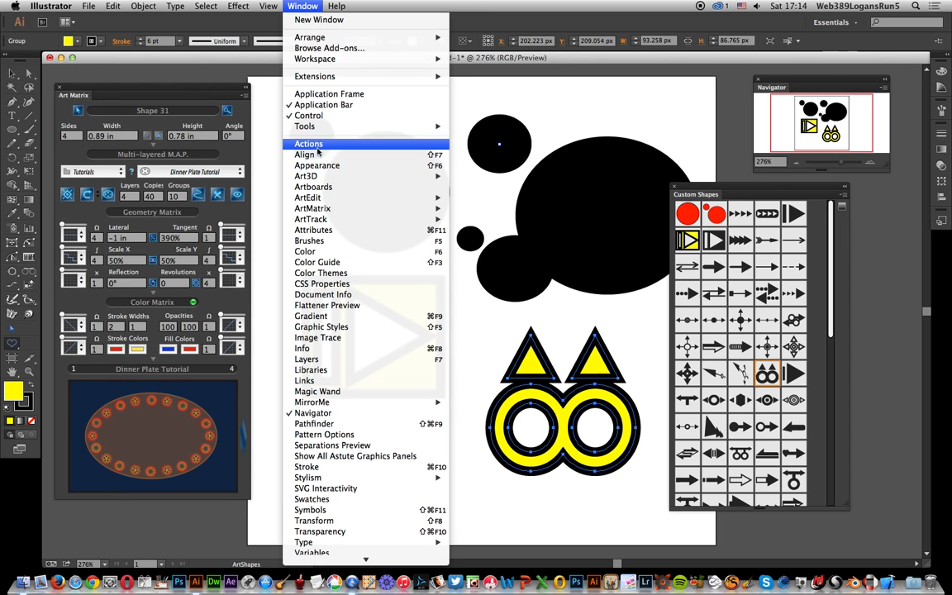
pyautogui.moveTo(312, 208)
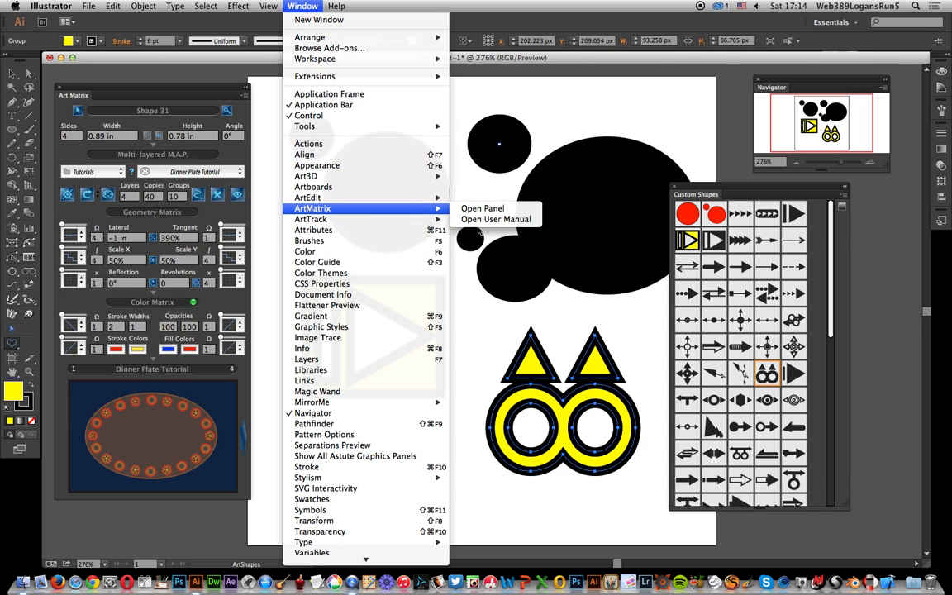
pyautogui.click(483, 208)
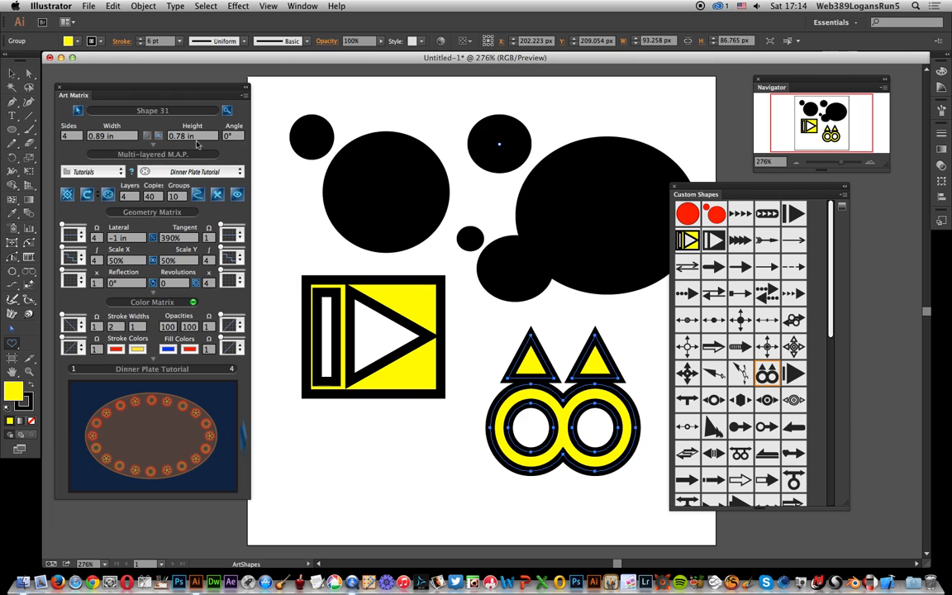
pyautogui.moveTo(164, 173)
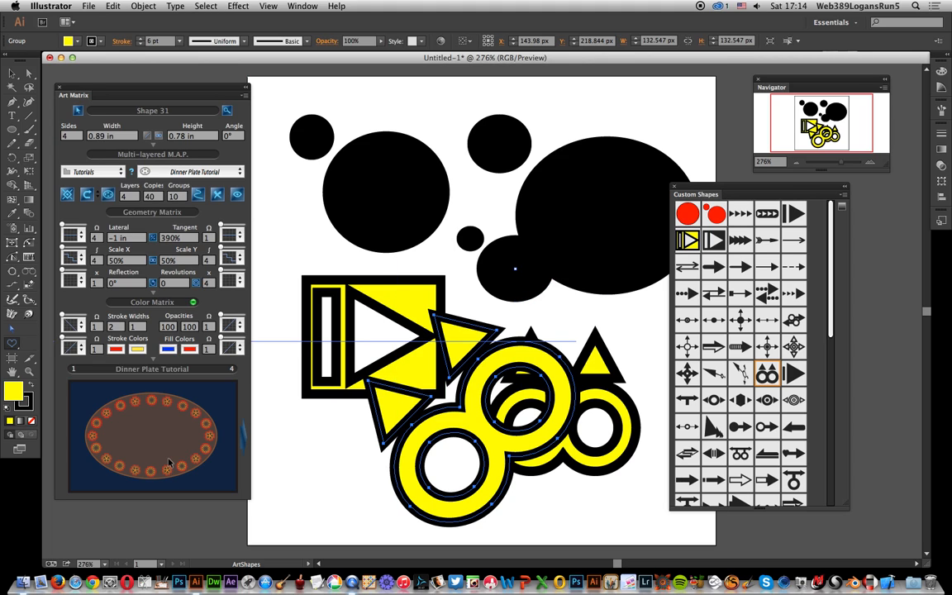
pyautogui.moveTo(207, 404)
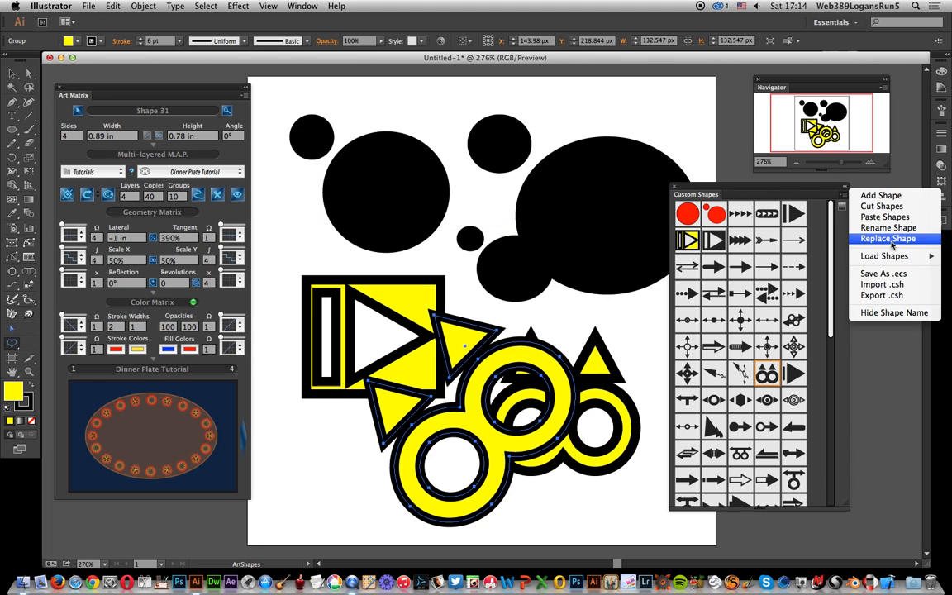
pyautogui.moveTo(889, 229)
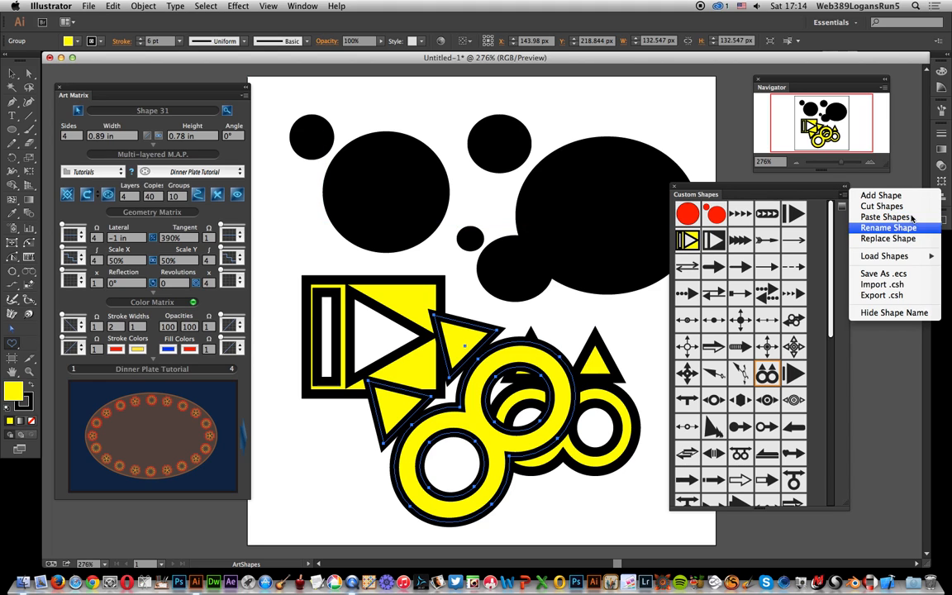
pyautogui.moveTo(840, 233)
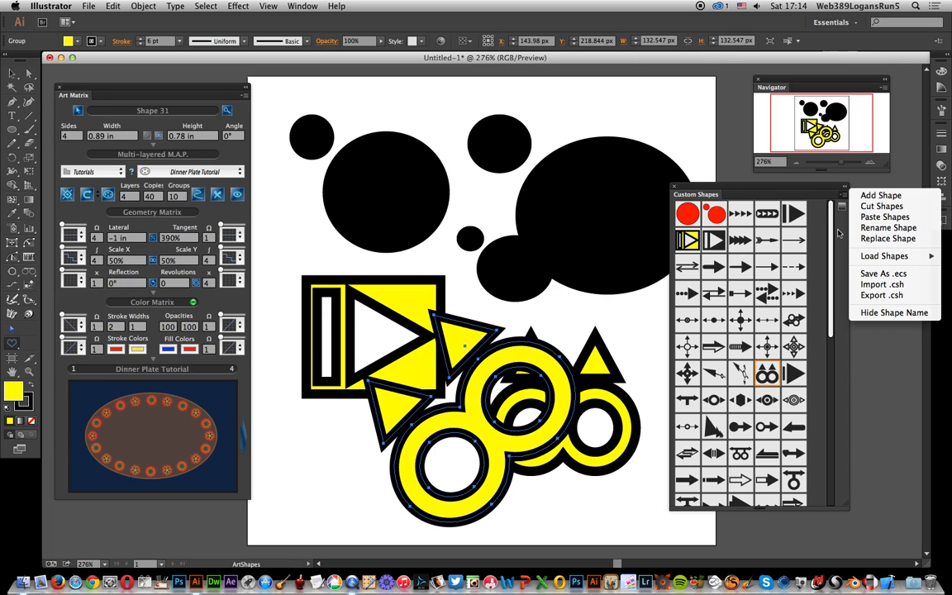